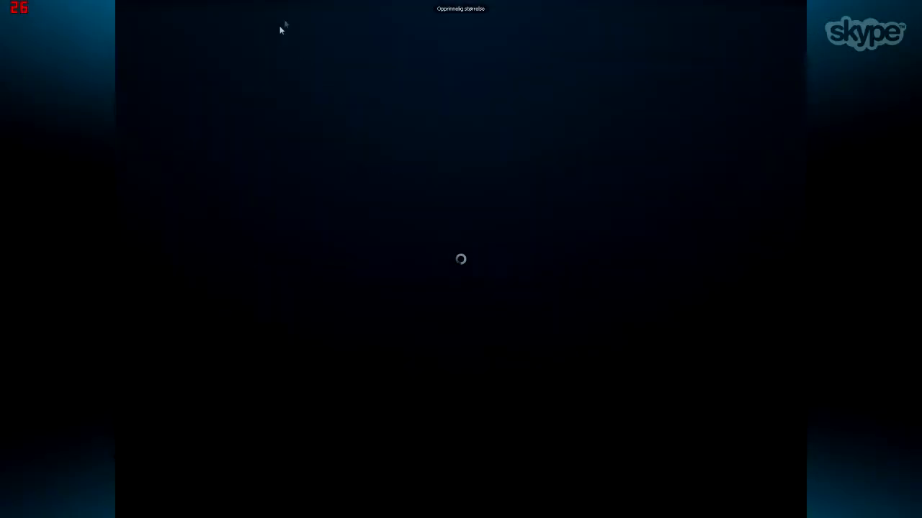
mouse_move(453, 233)
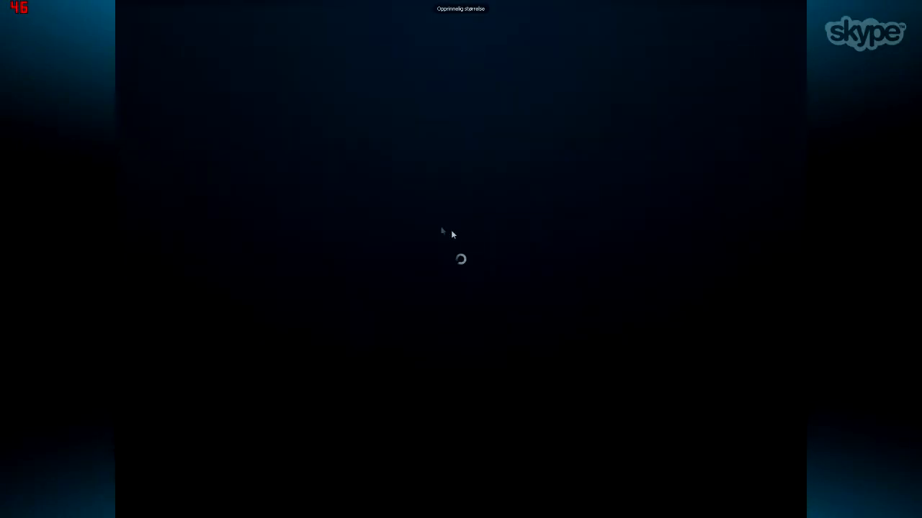
mouse_move(429, 424)
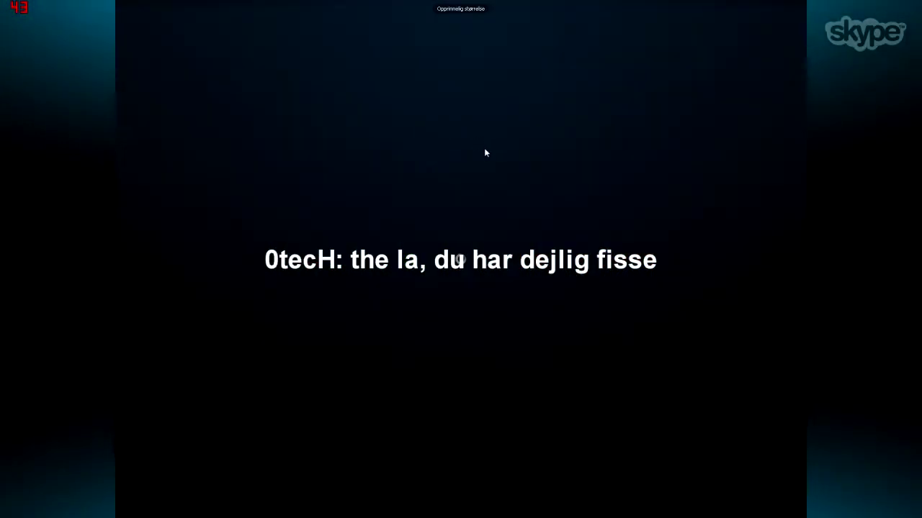
mouse_move(475, 162)
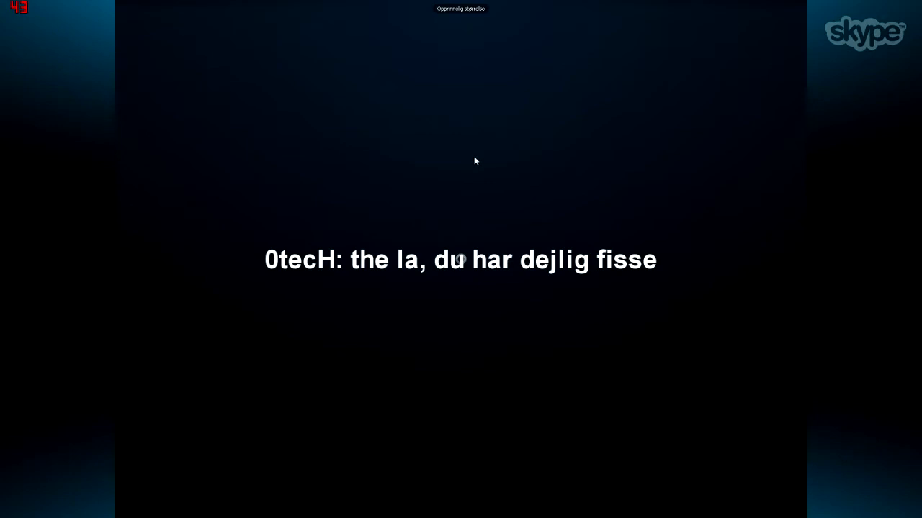
mouse_move(463, 170)
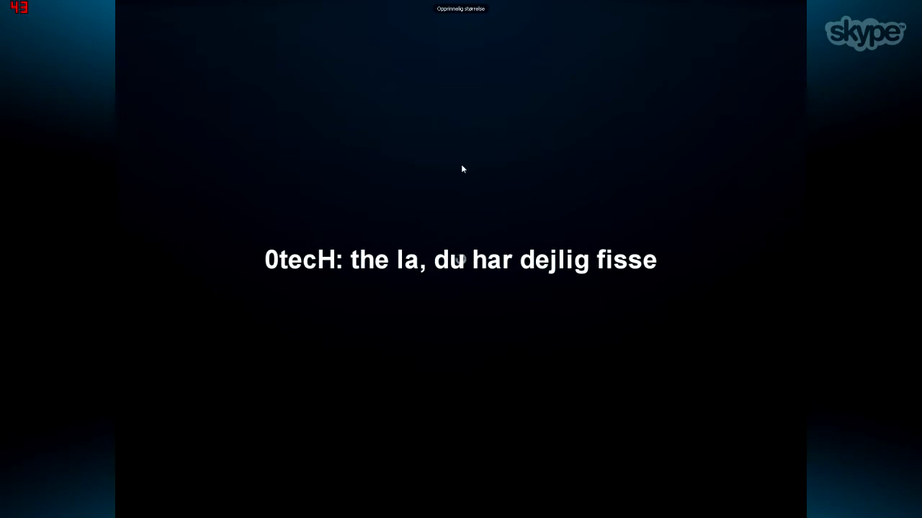
mouse_move(447, 171)
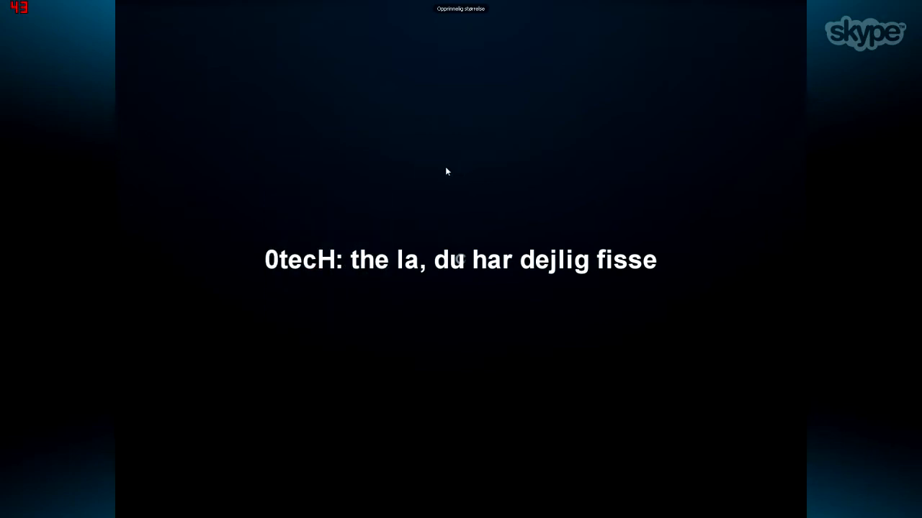
mouse_move(438, 172)
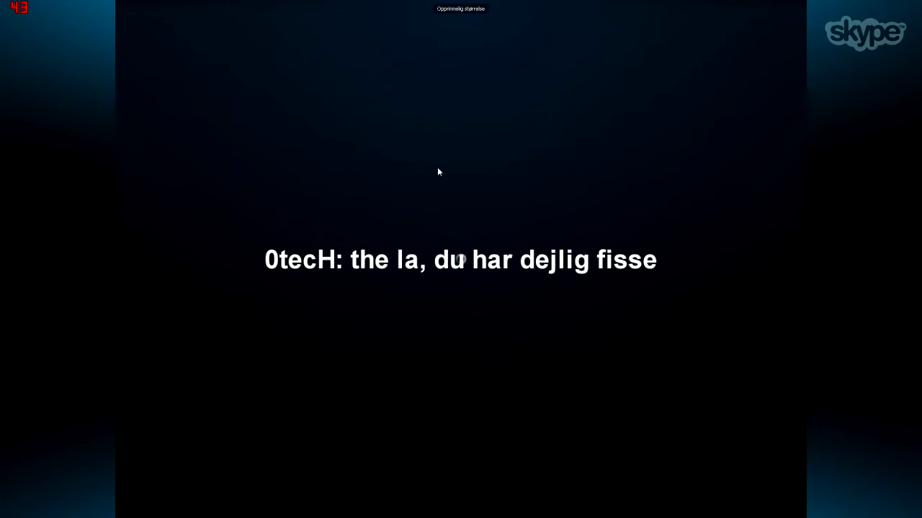
mouse_move(432, 173)
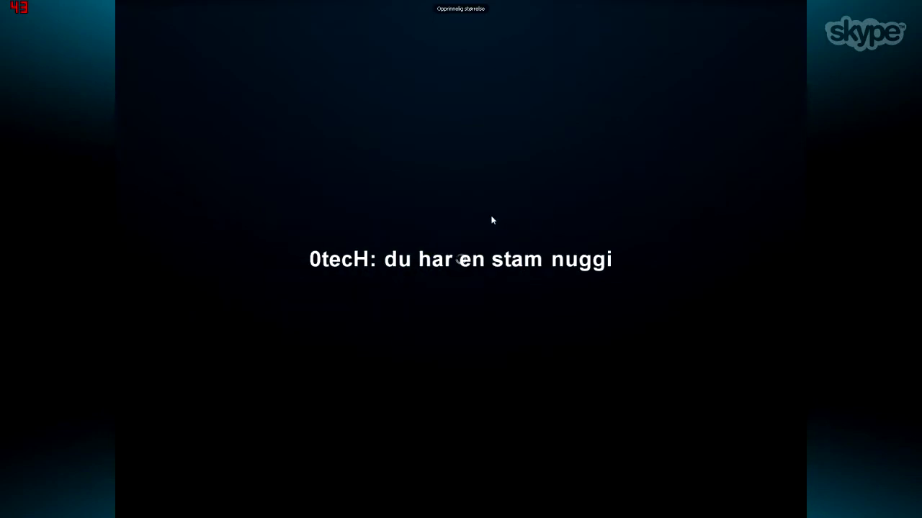
mouse_move(357, 131)
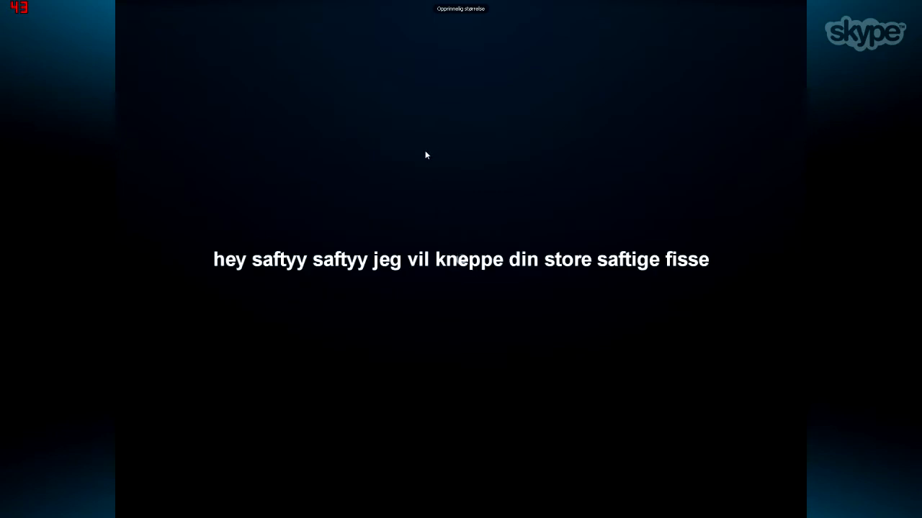
mouse_move(420, 162)
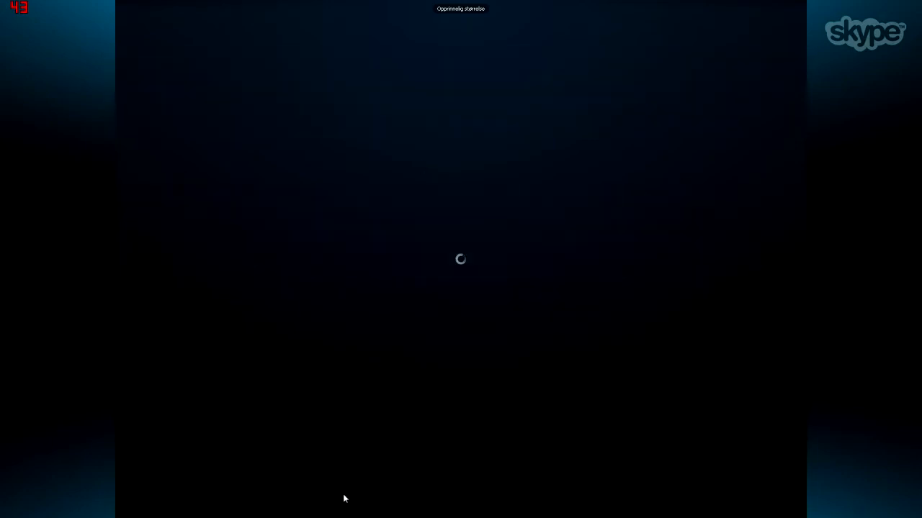
mouse_move(307, 124)
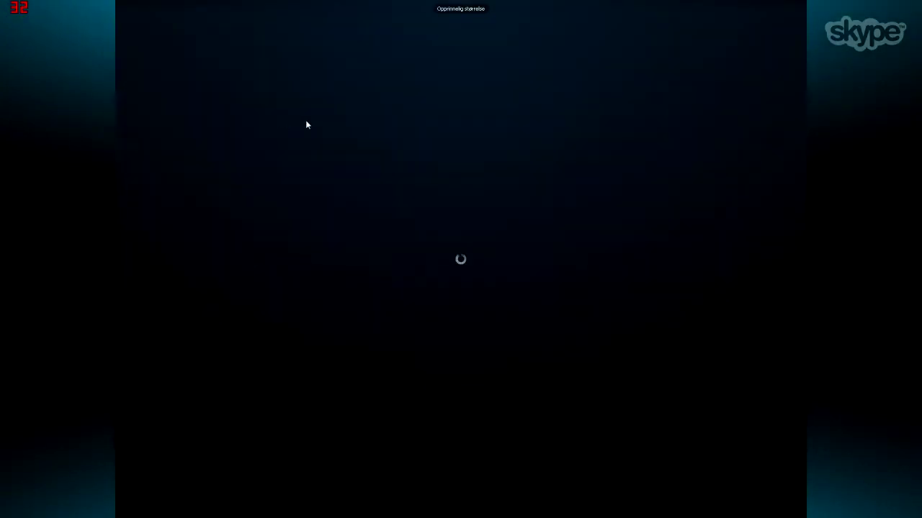
mouse_move(326, 155)
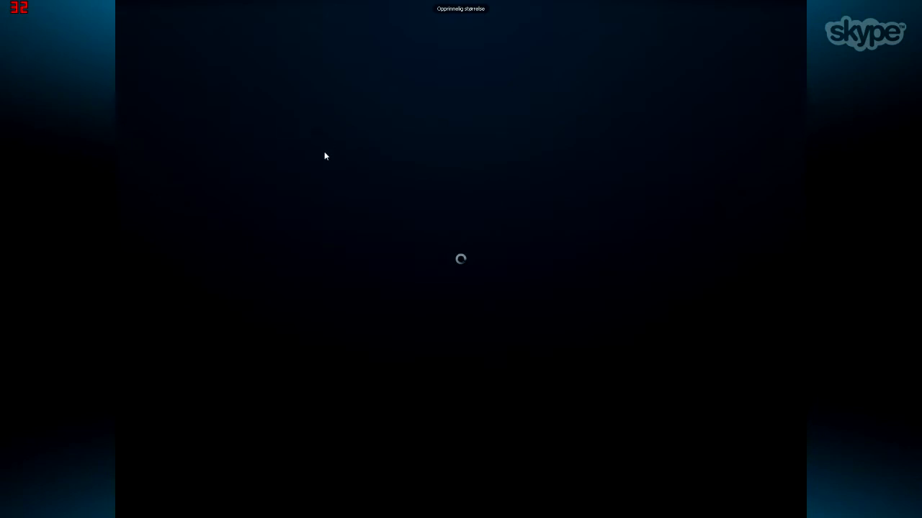
mouse_move(738, 495)
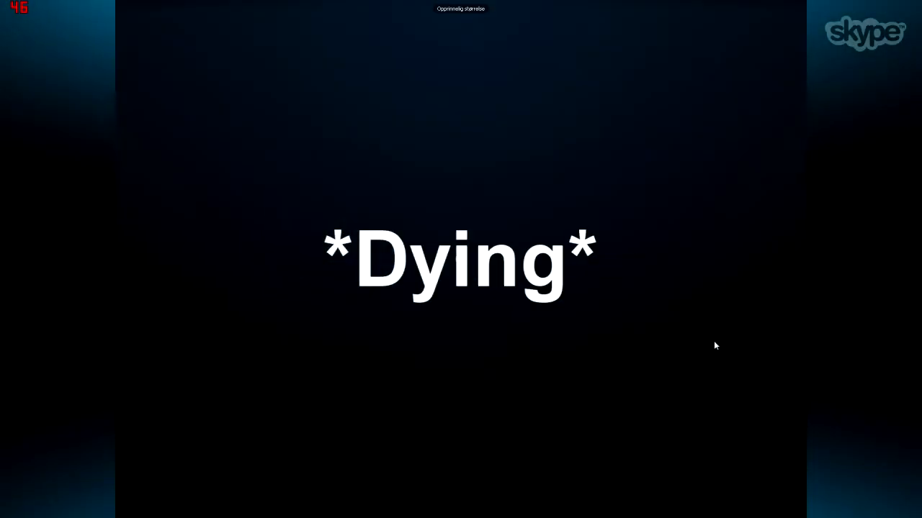
mouse_move(709, 385)
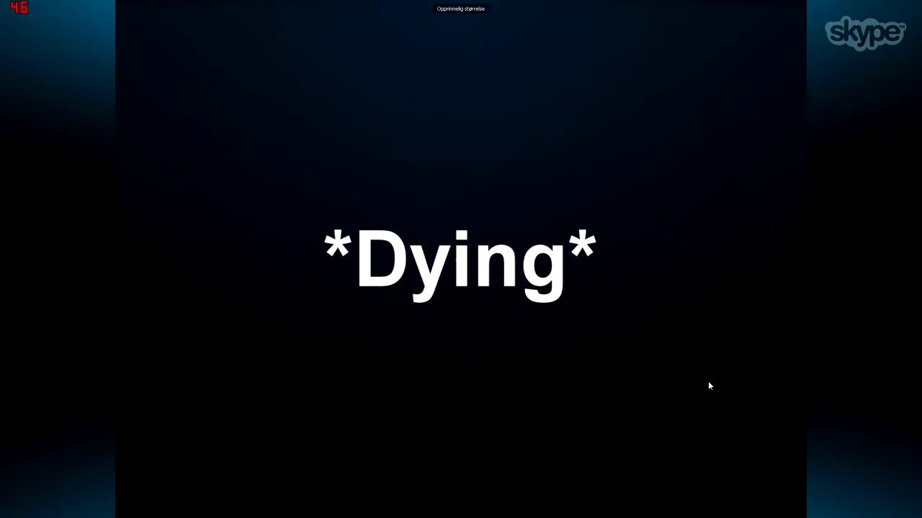
mouse_move(680, 348)
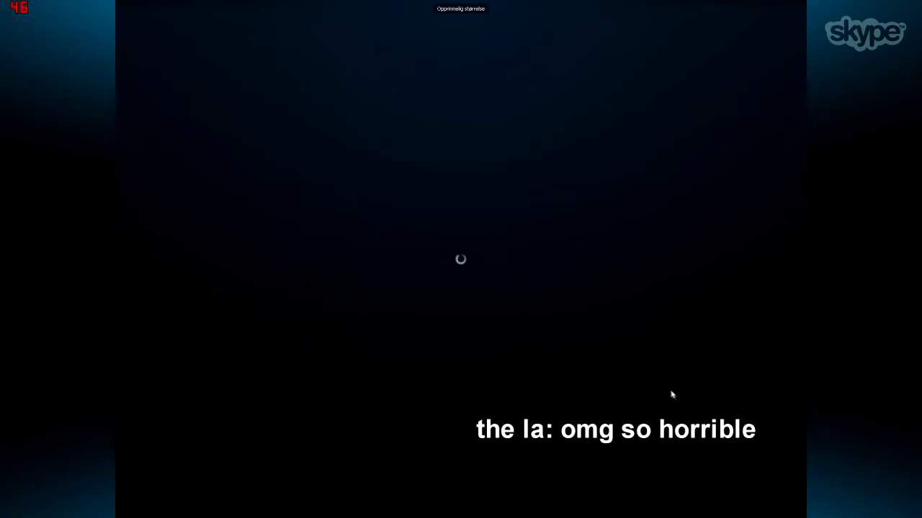
mouse_move(659, 387)
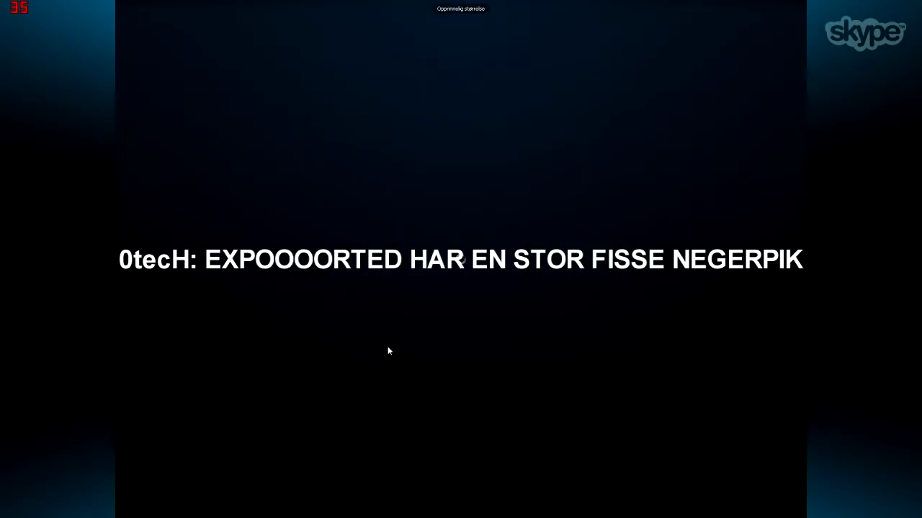
mouse_move(429, 492)
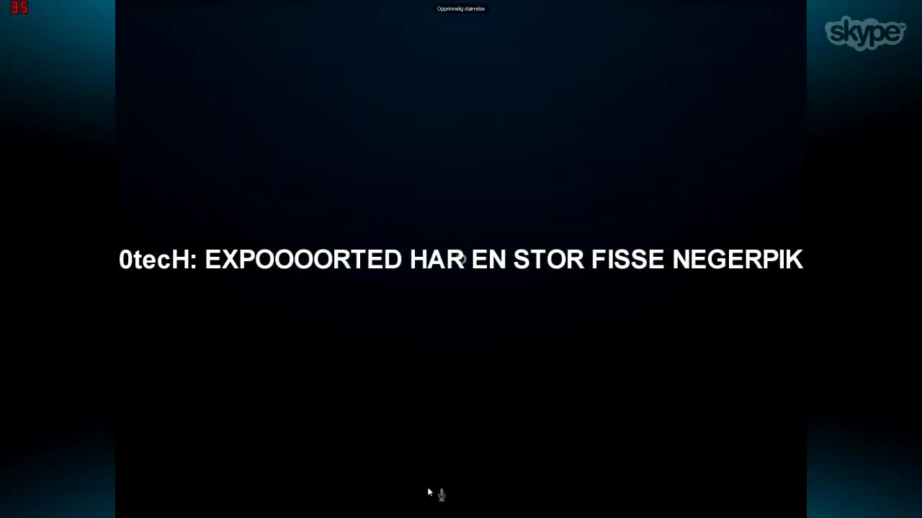
mouse_move(257, 4)
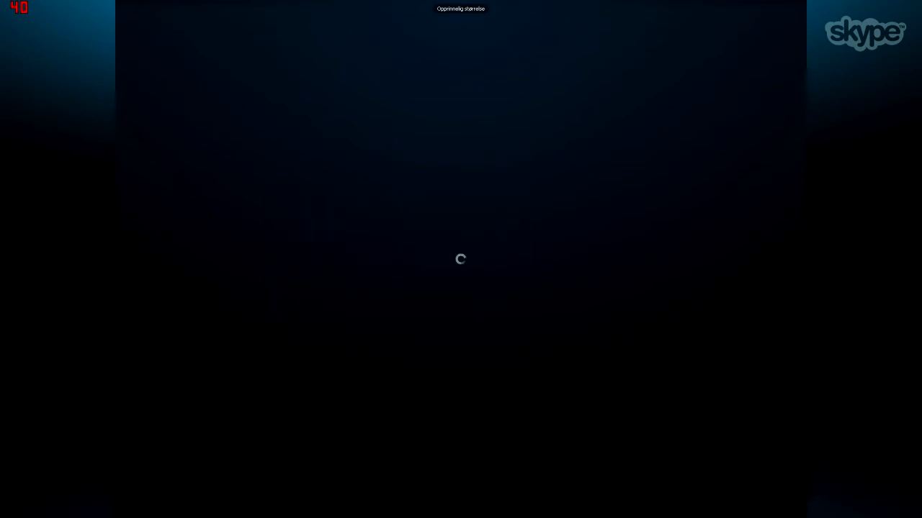
mouse_move(840, 199)
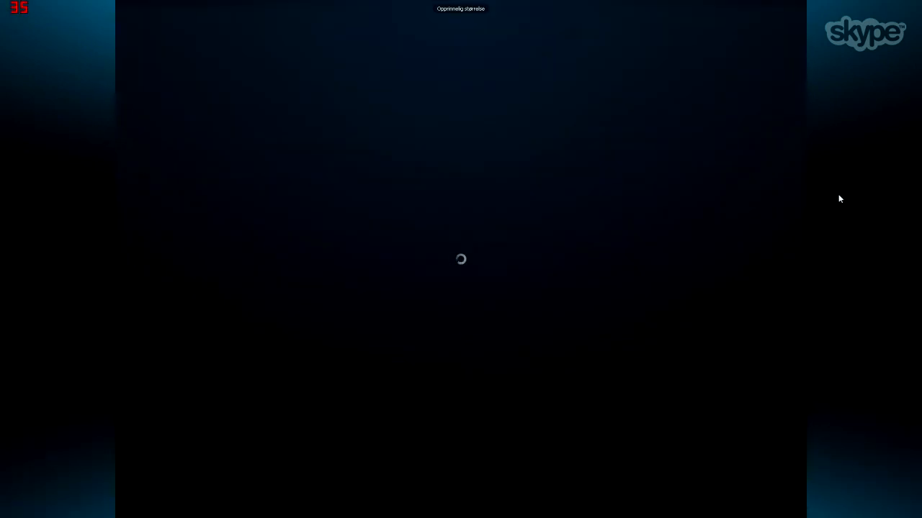
mouse_move(857, 193)
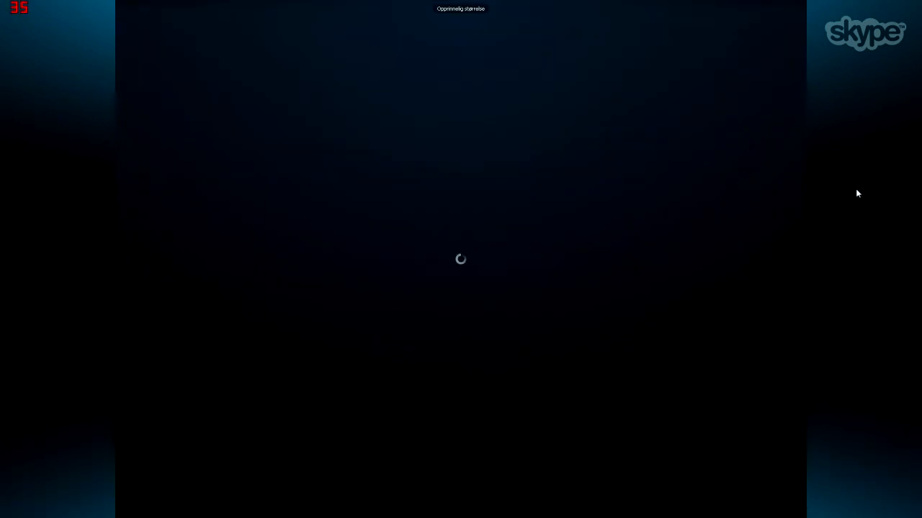
mouse_move(848, 193)
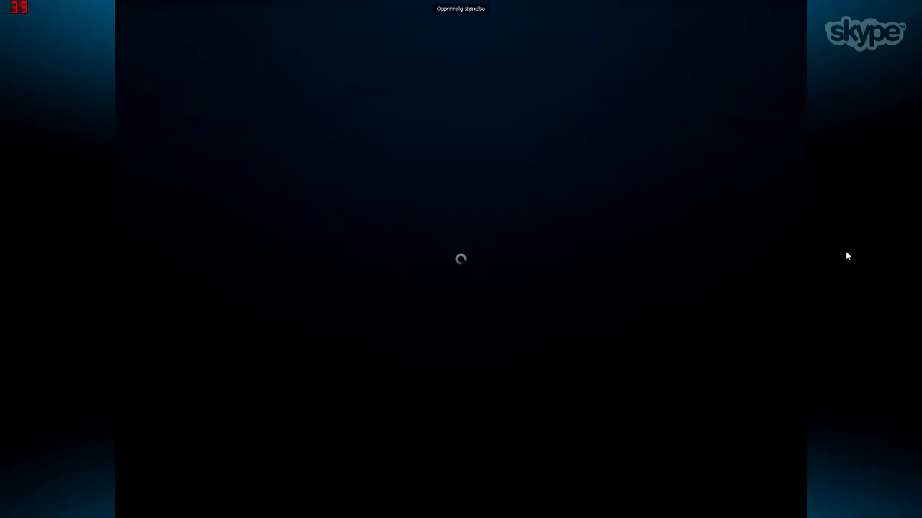
mouse_move(665, 371)
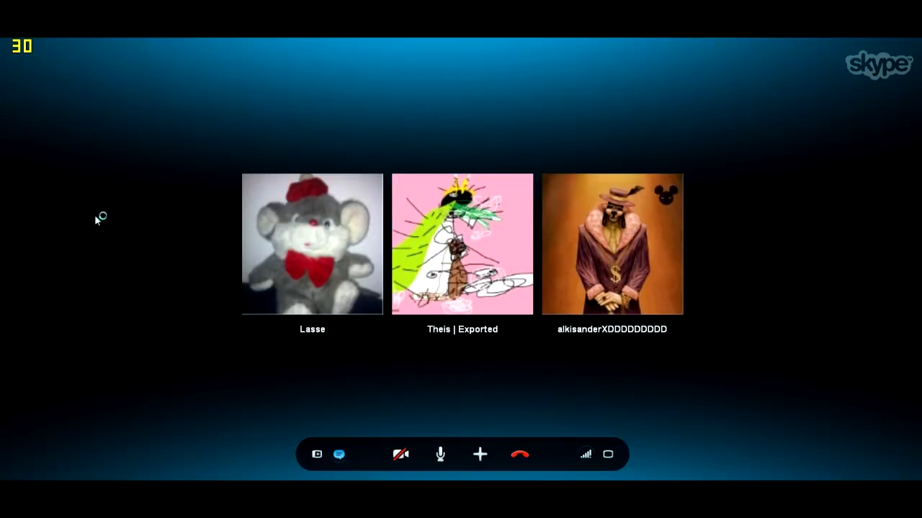
mouse_move(129, 167)
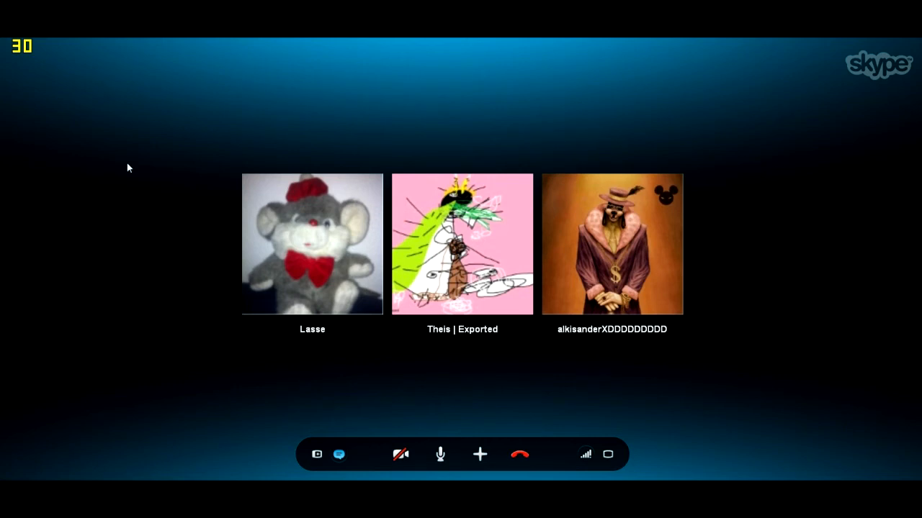
mouse_move(104, 210)
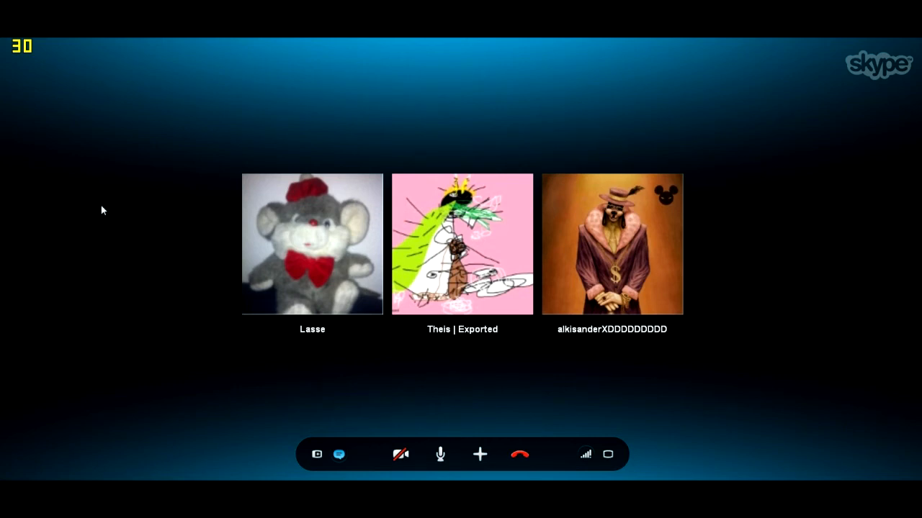
mouse_move(518, 368)
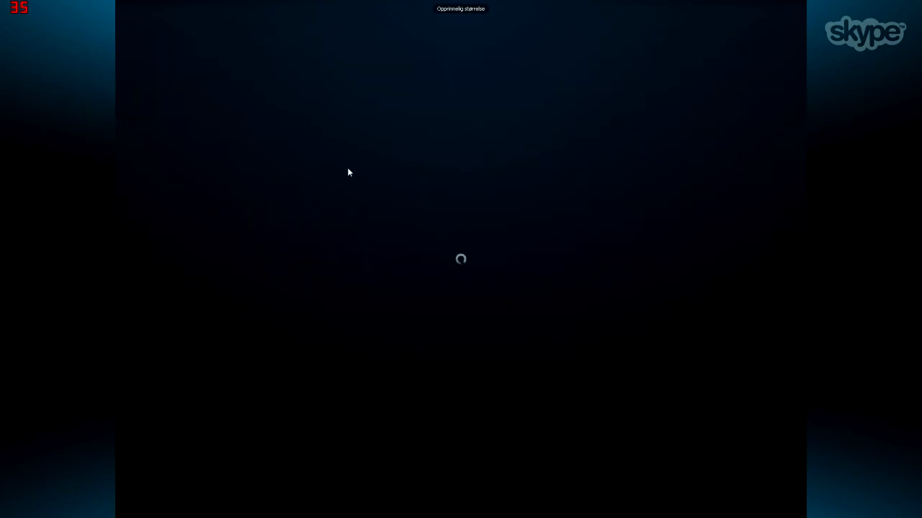
mouse_move(367, 181)
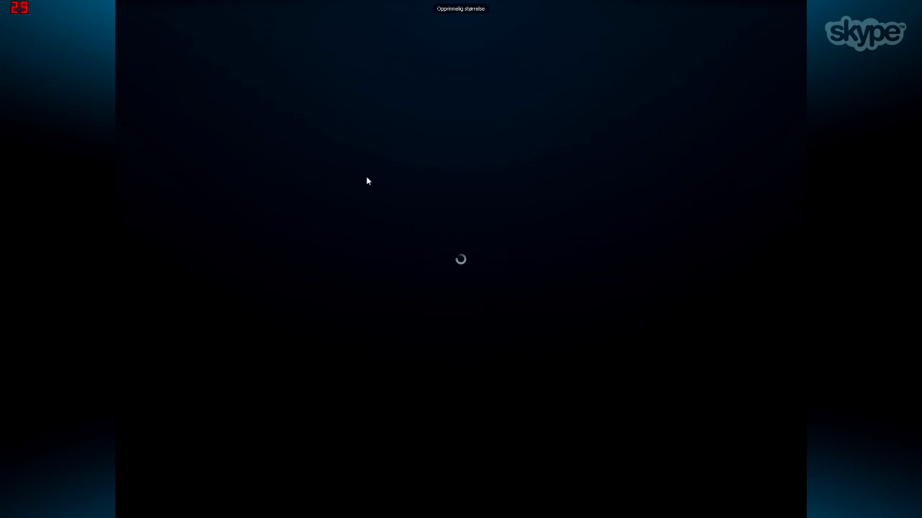
mouse_move(536, 319)
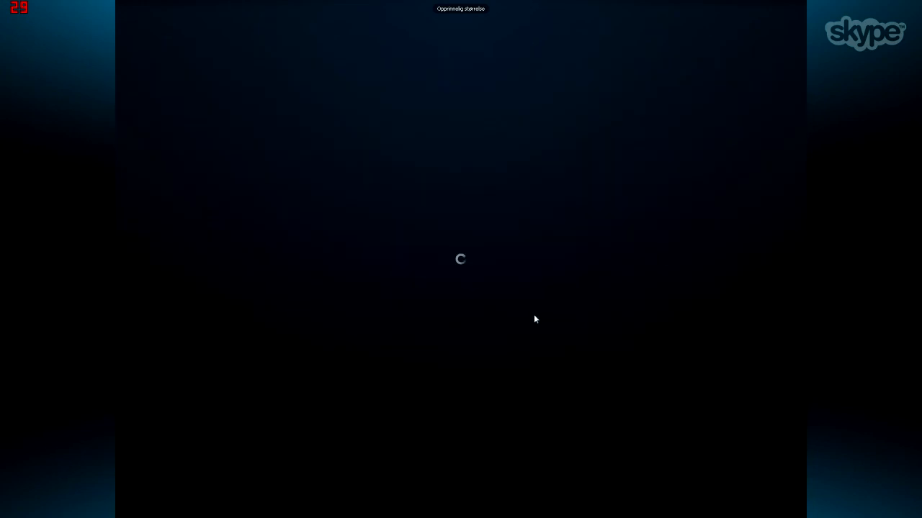
mouse_move(574, 308)
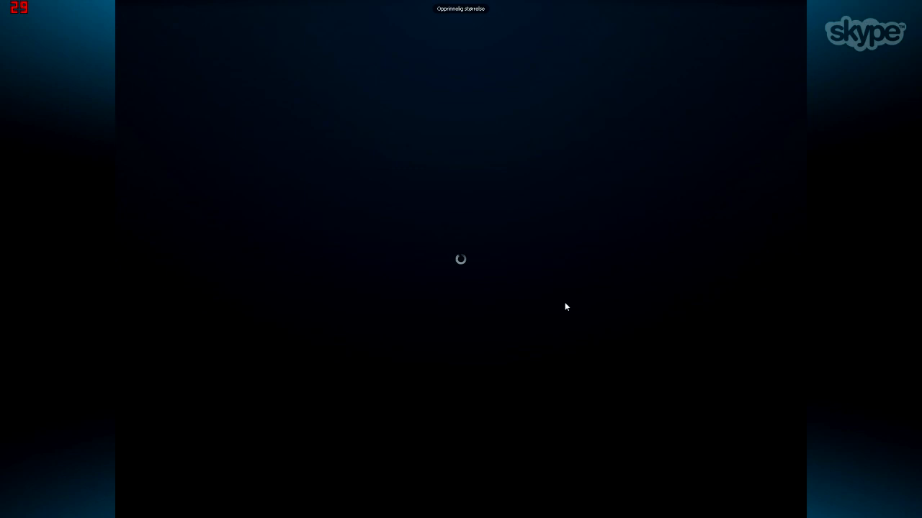
mouse_move(556, 304)
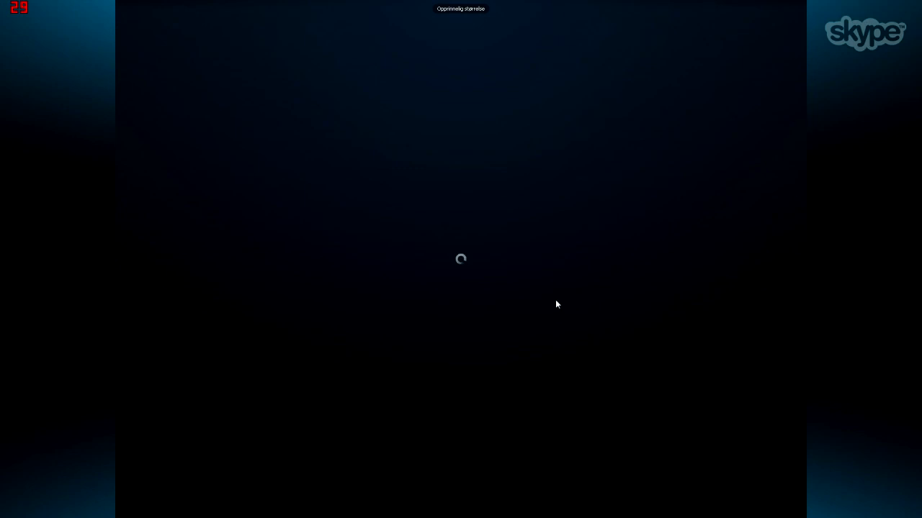
mouse_move(137, 98)
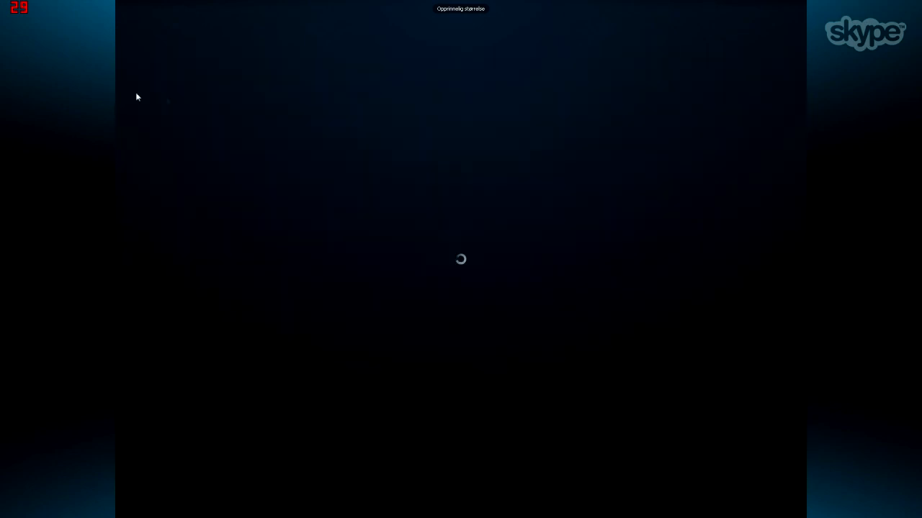